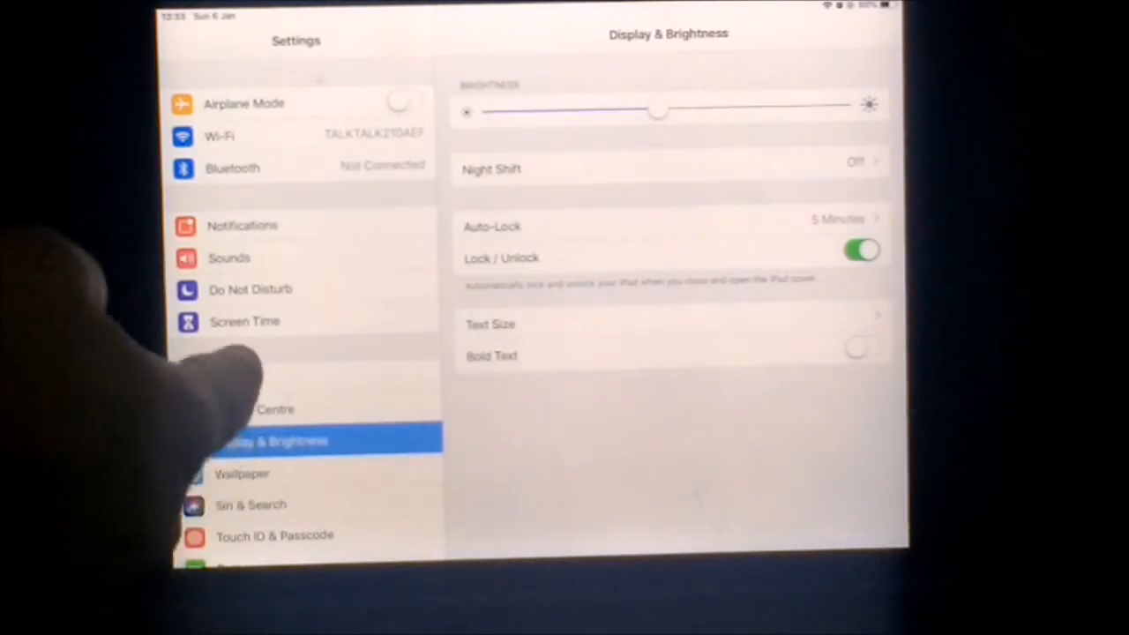
- Exit Display & Brightness settings with the Home button to reach the iPad Home Screen
{"action": "key", "text": "home"}
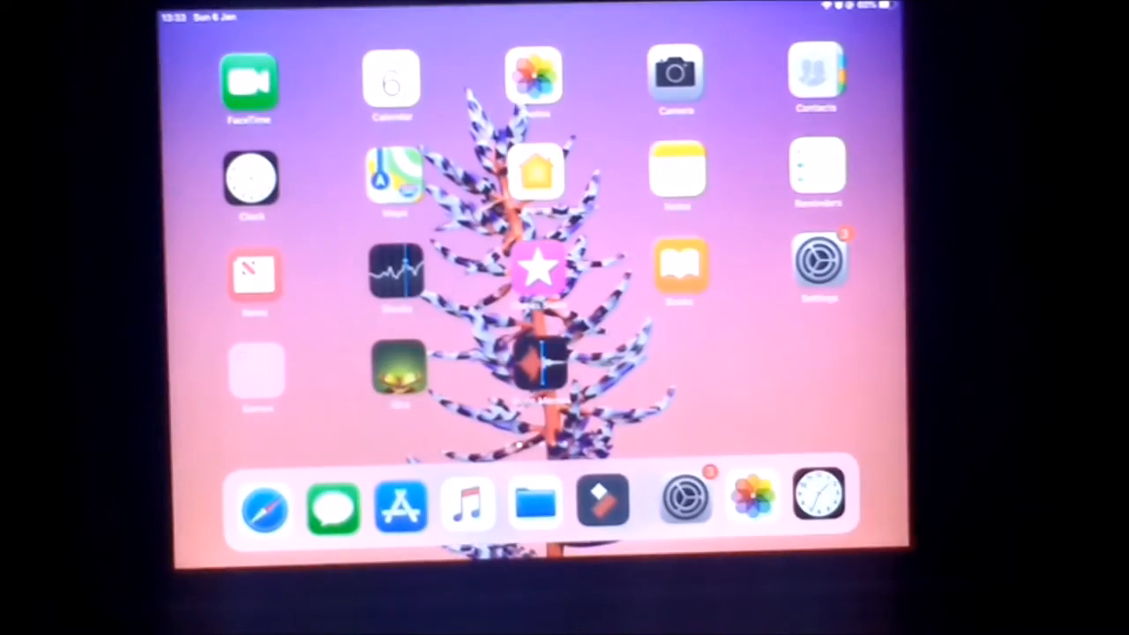